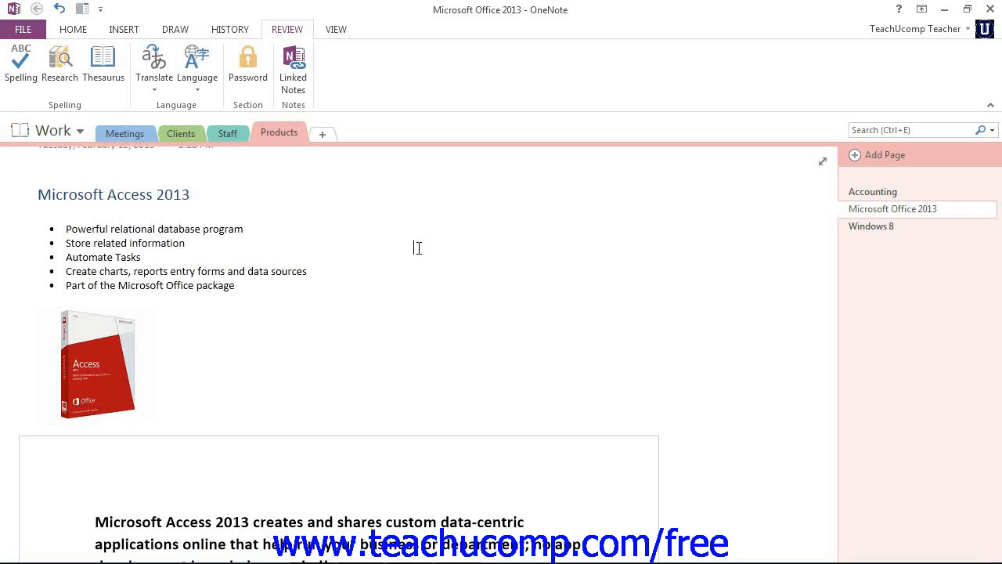
mouse_move(23, 29)
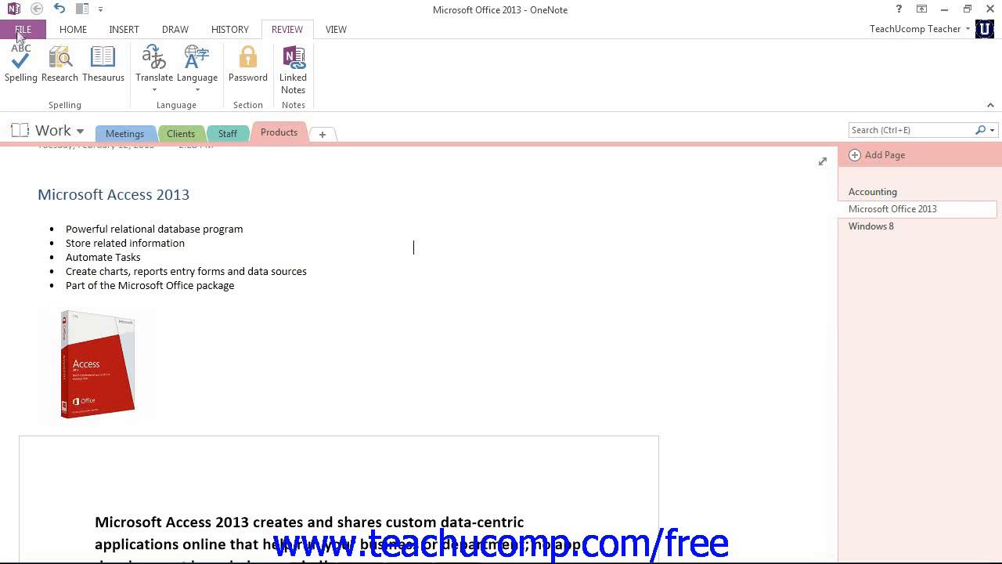
Open OneNote Options from the FILE backstage menu
click(23, 29)
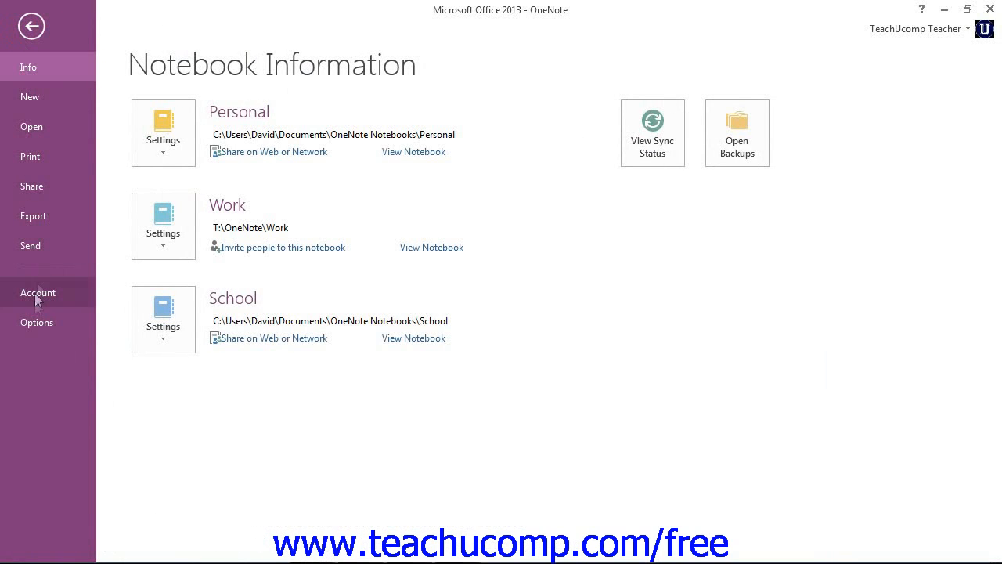
mouse_move(37, 321)
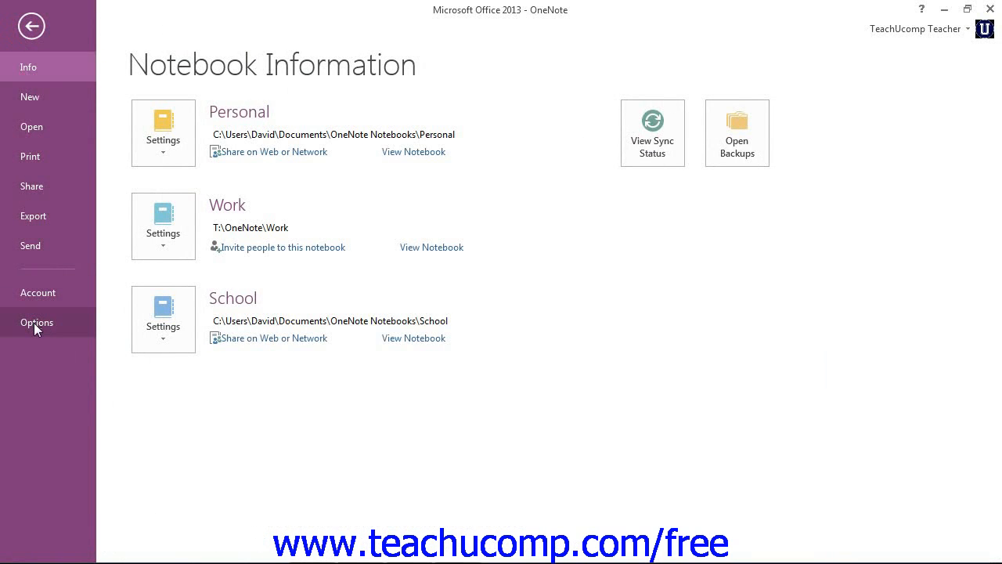
click(37, 322)
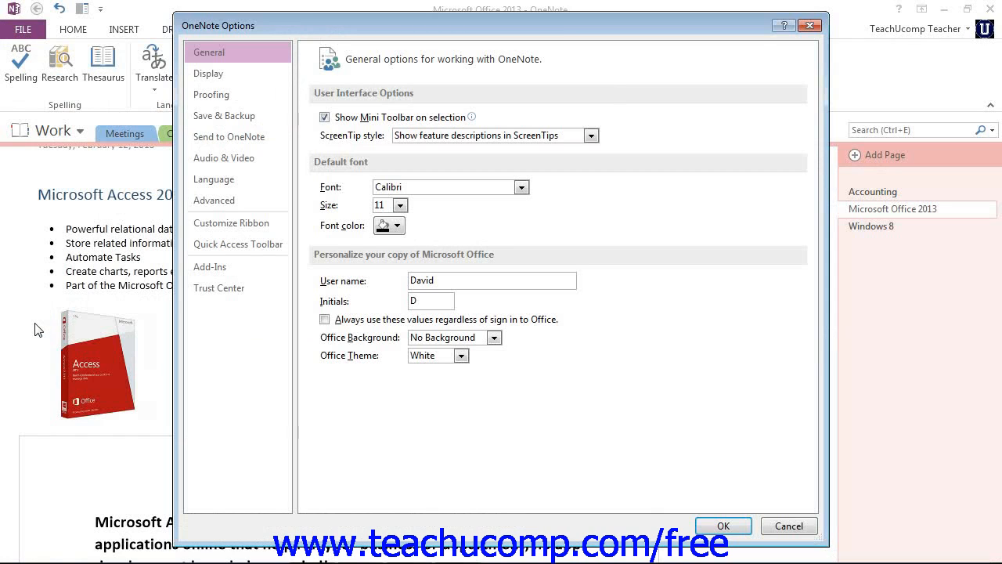
mouse_move(224, 115)
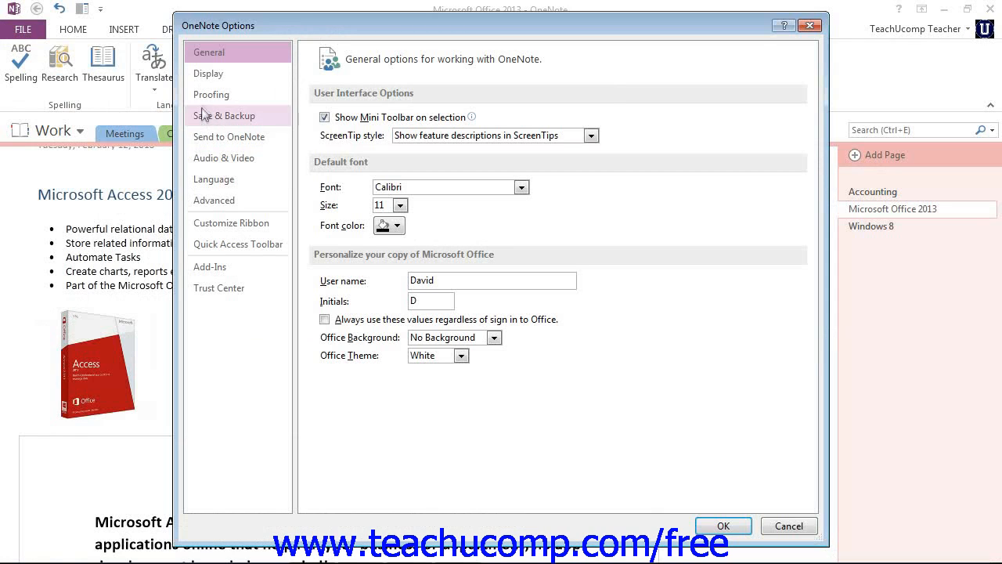
On the Proofing page, toggle Flag repeated words off and back on, then open AutoCorrect Options
click(211, 94)
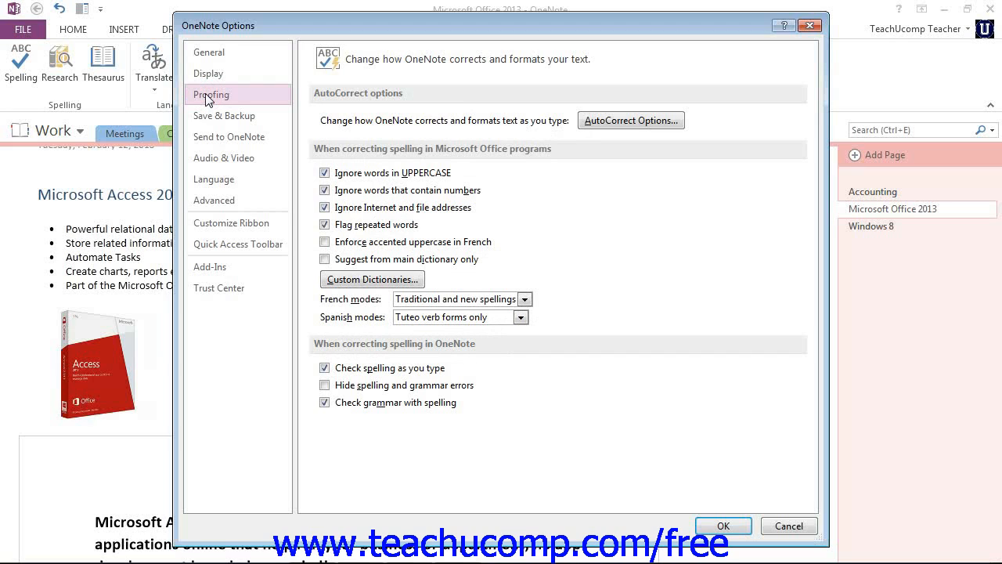
mouse_move(305, 131)
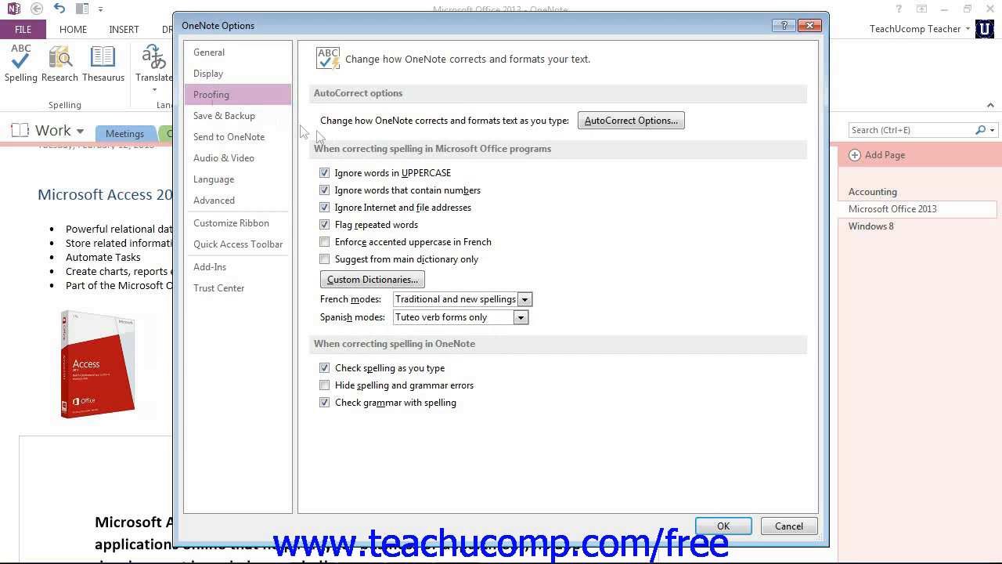
mouse_move(450, 151)
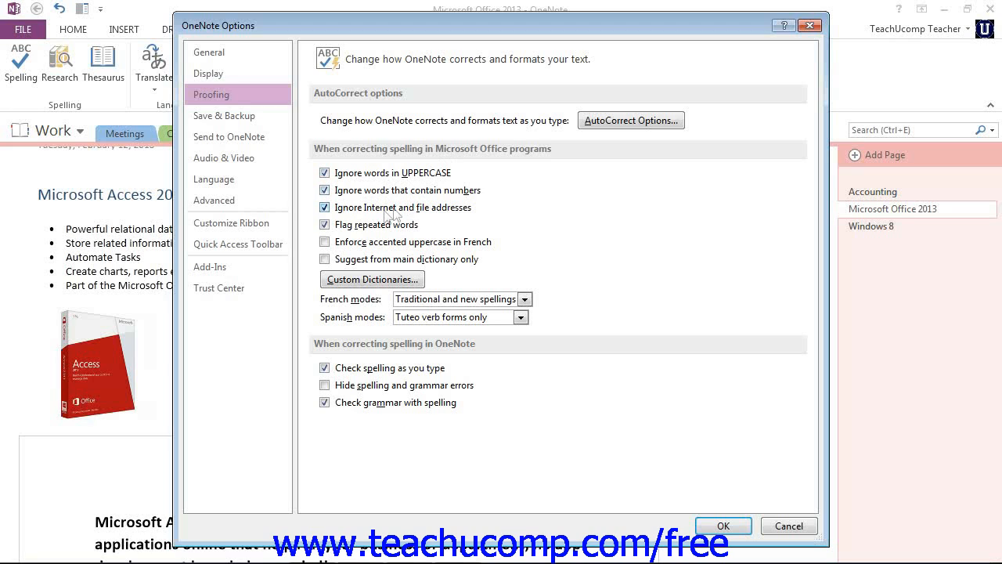
mouse_move(433, 217)
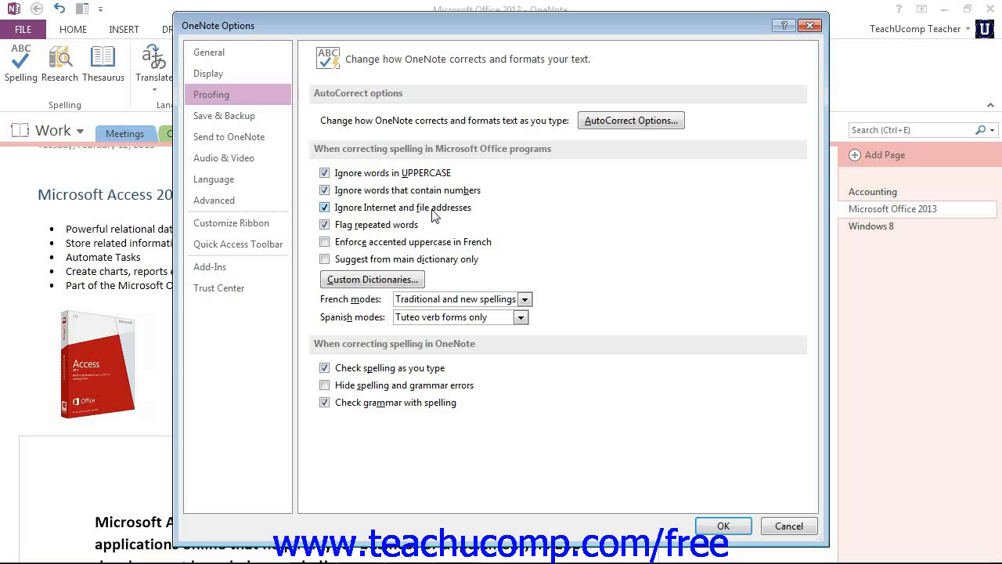
mouse_move(356, 214)
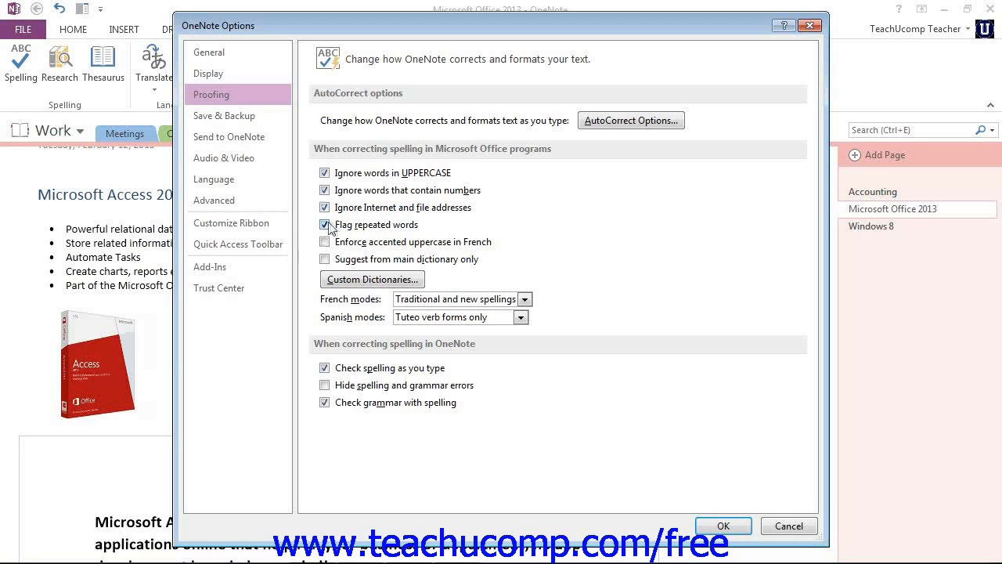
click(325, 224)
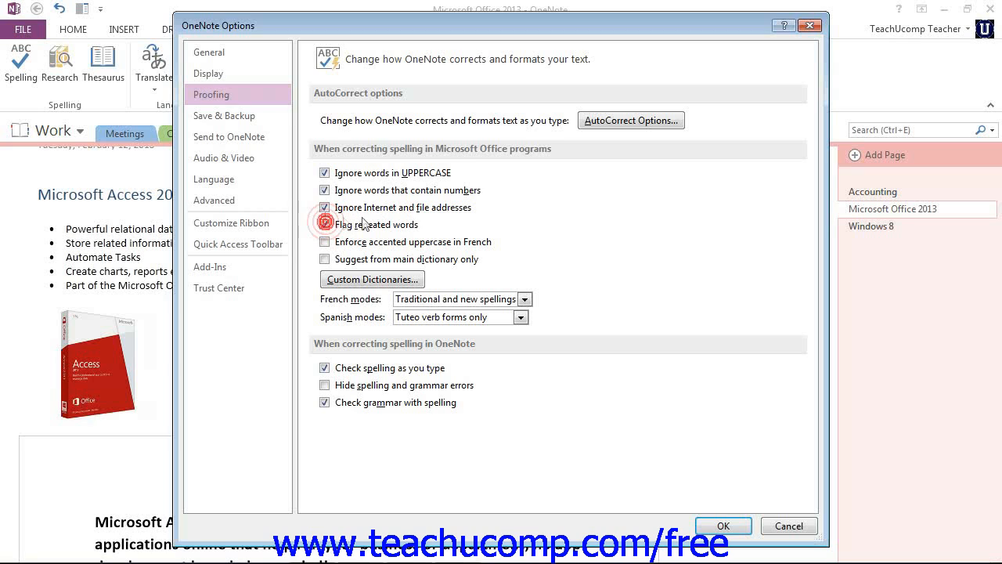
click(324, 225)
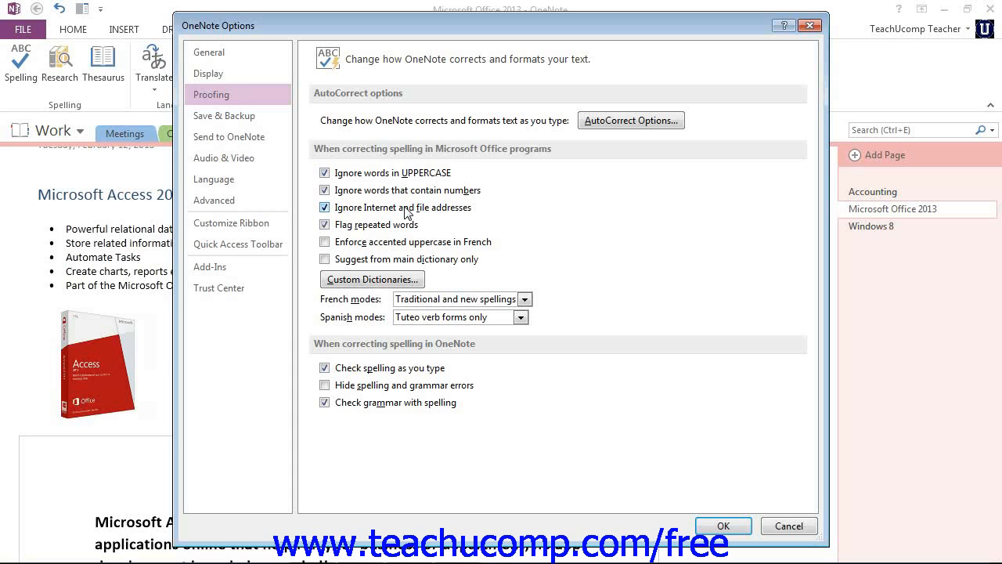
mouse_move(457, 100)
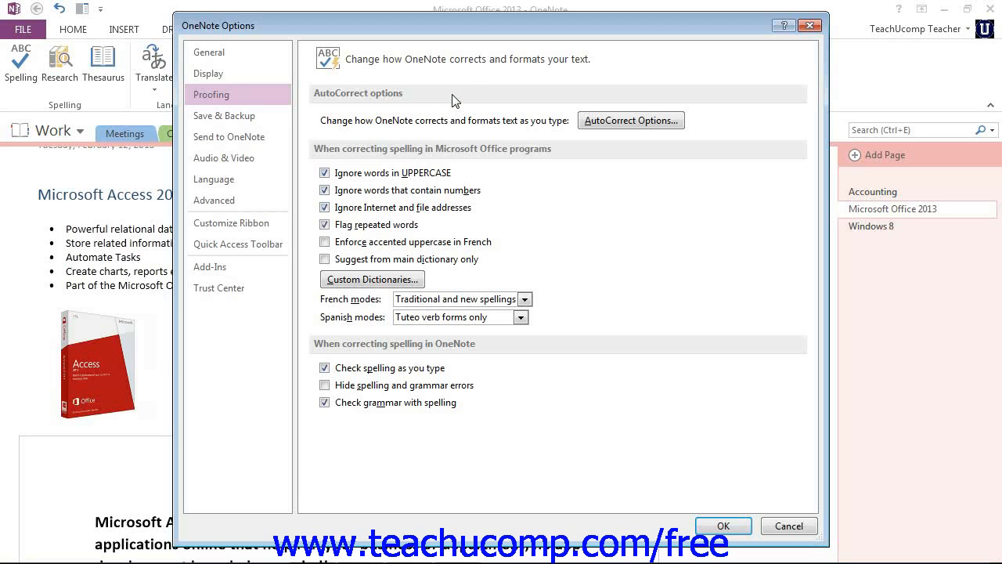
mouse_move(431, 354)
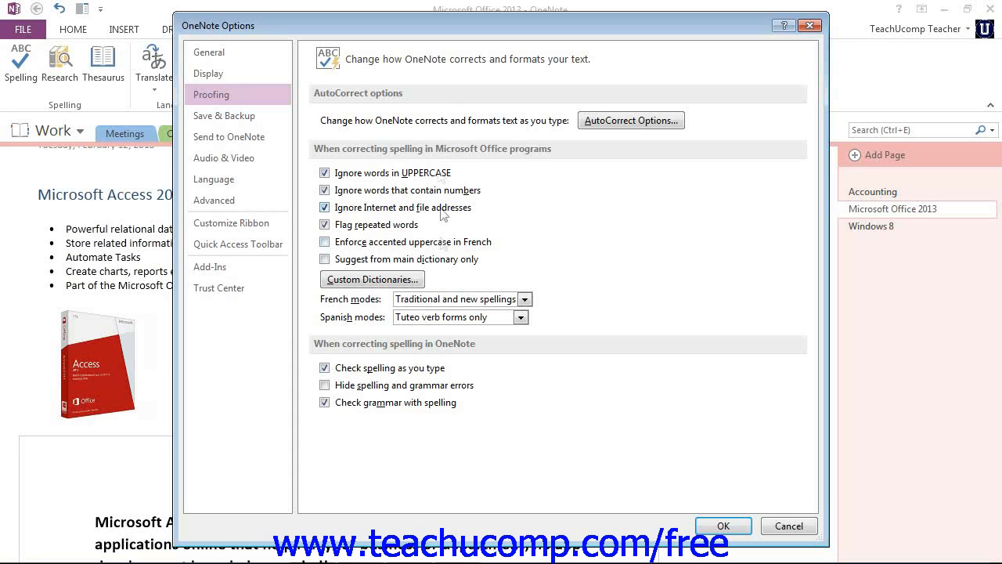
mouse_move(466, 105)
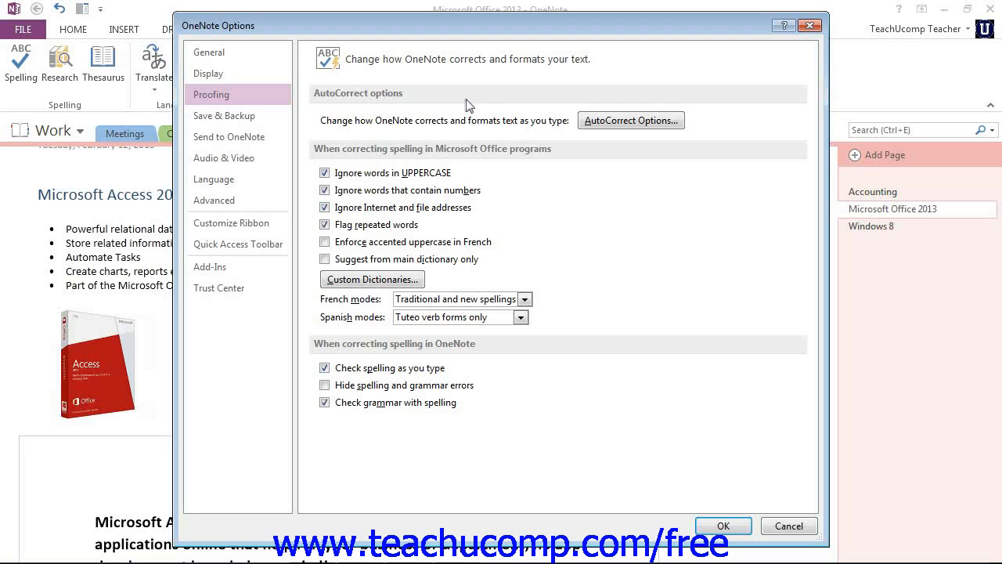
click(630, 120)
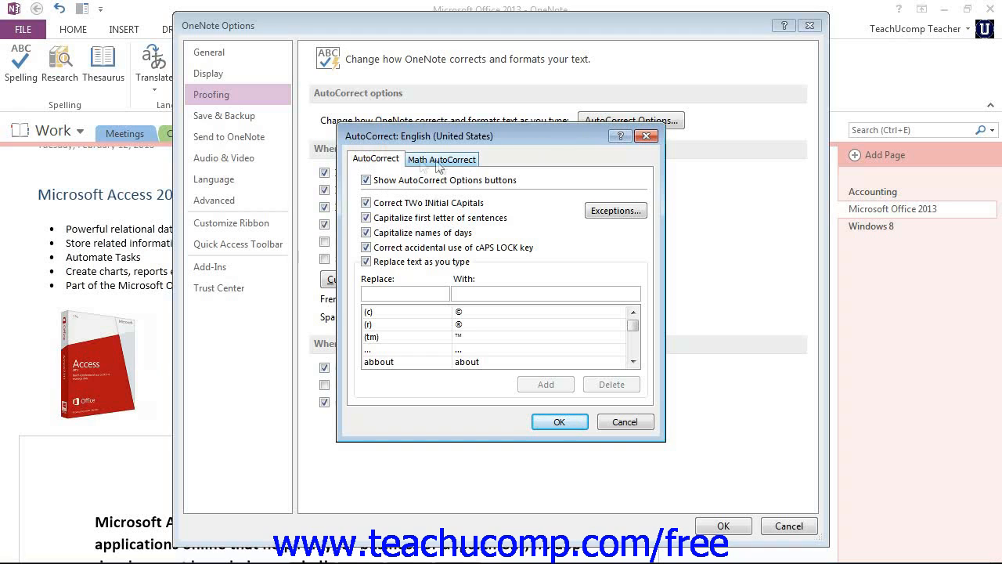
Browse Math AutoCorrect, then select the 'articel' → 'article' replacement entry
click(442, 158)
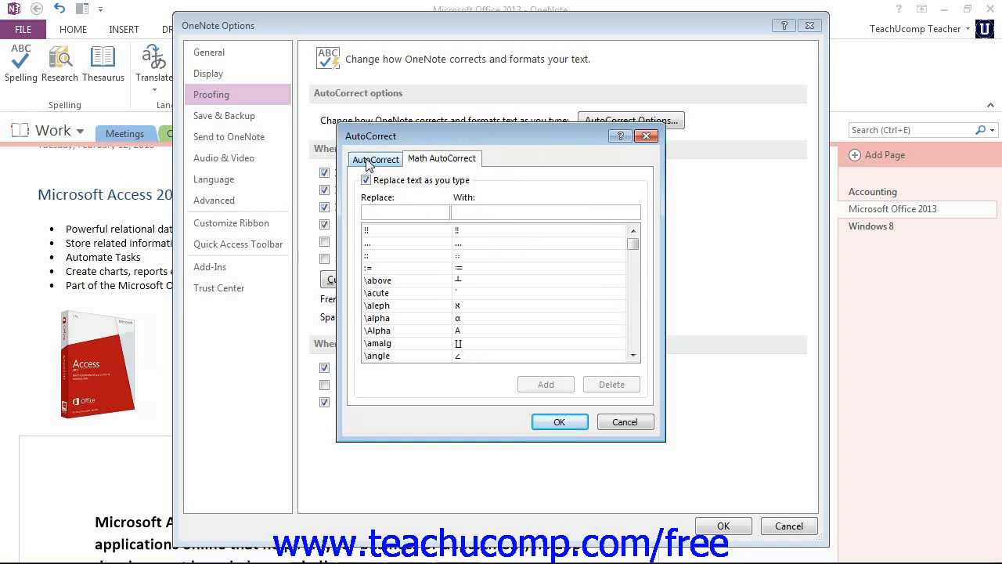
click(375, 158)
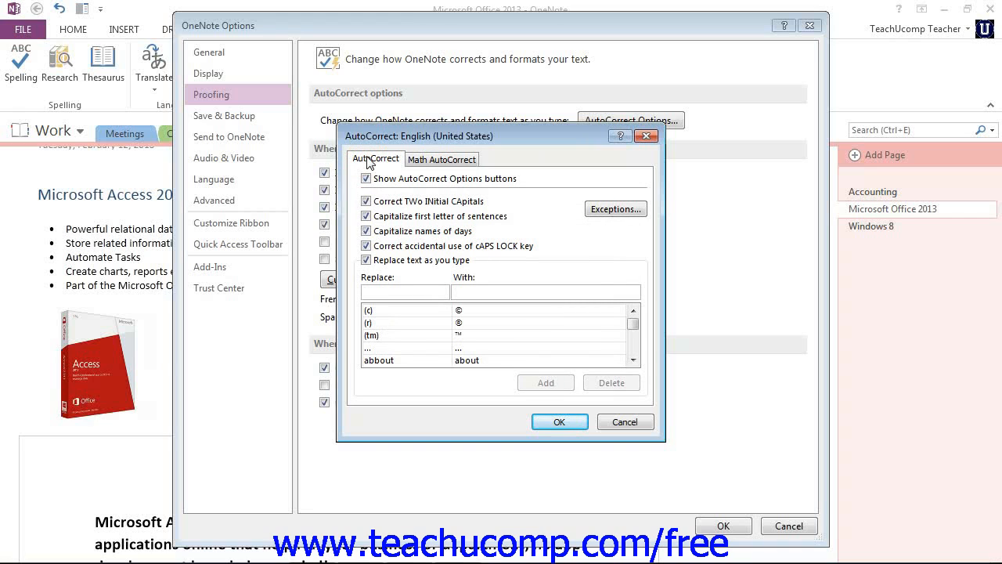
click(404, 291)
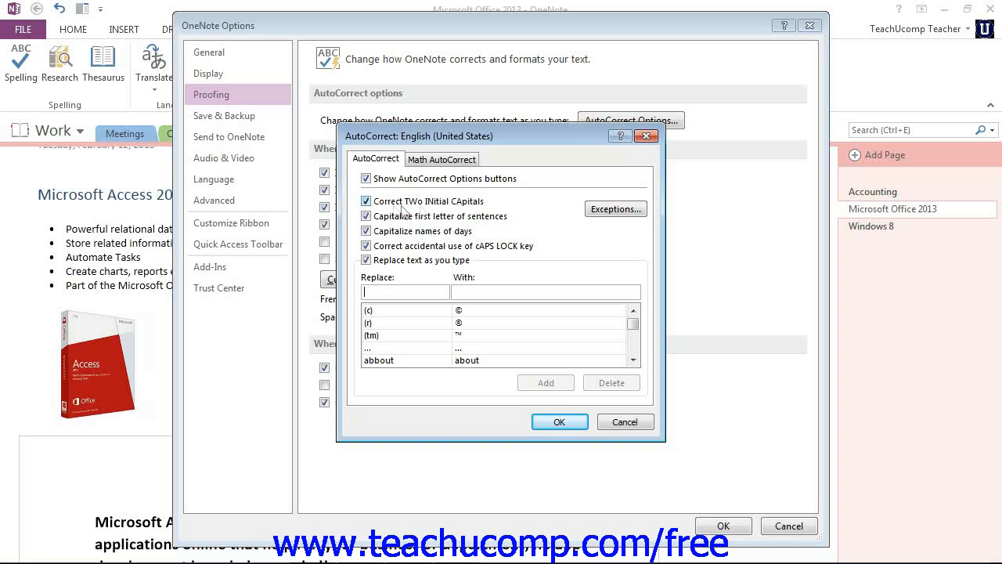
mouse_move(458, 212)
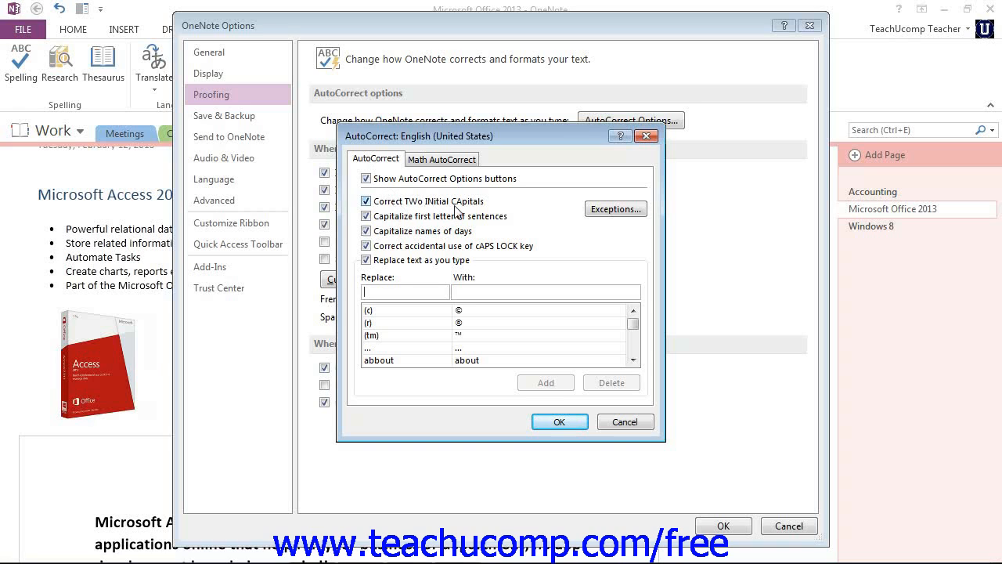
mouse_move(479, 223)
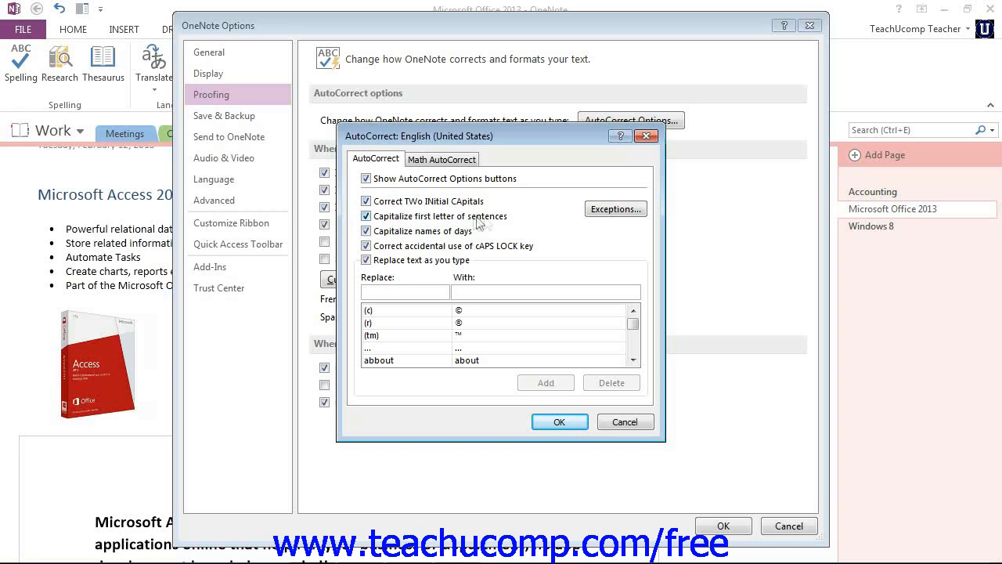
mouse_move(493, 225)
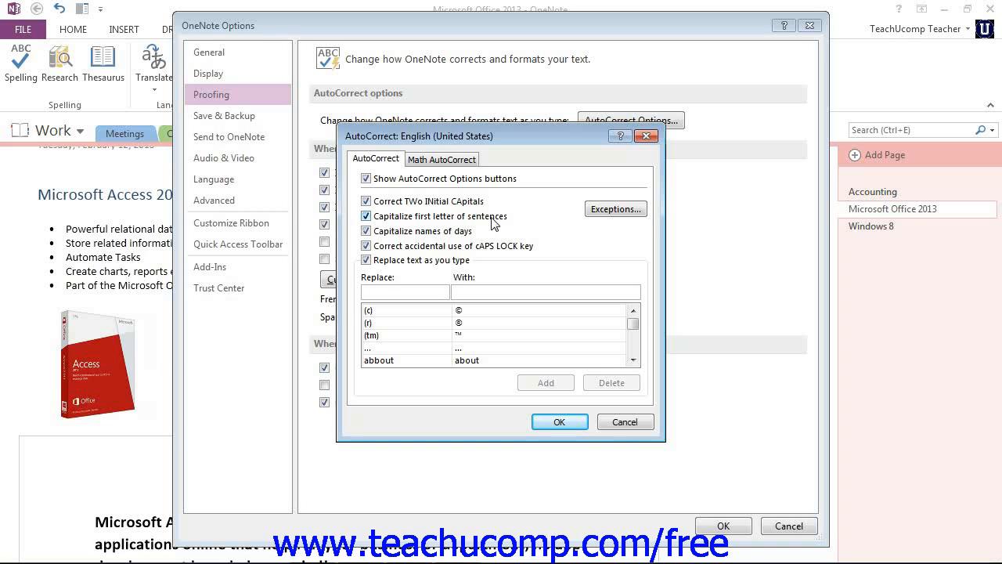
click(405, 291)
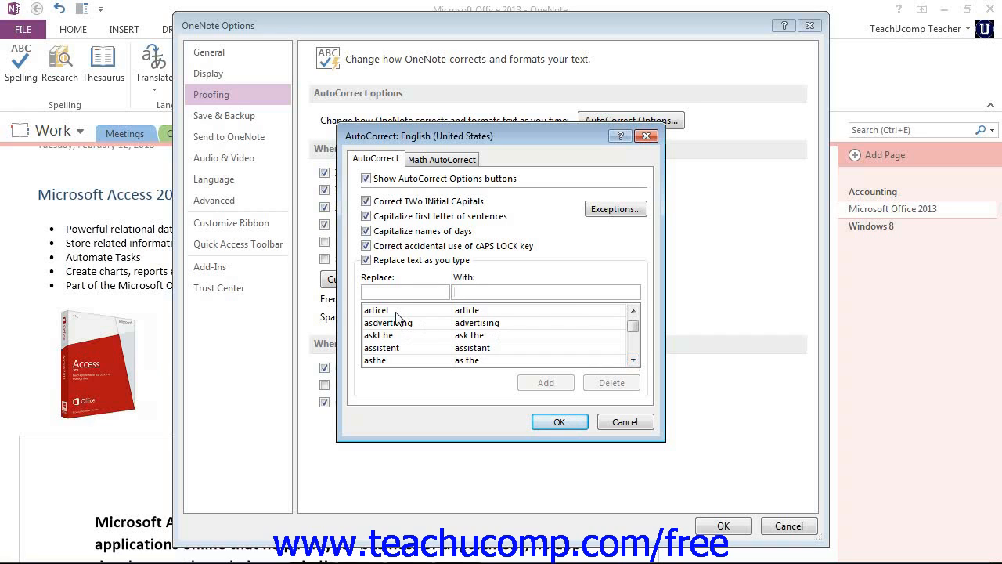
click(376, 310)
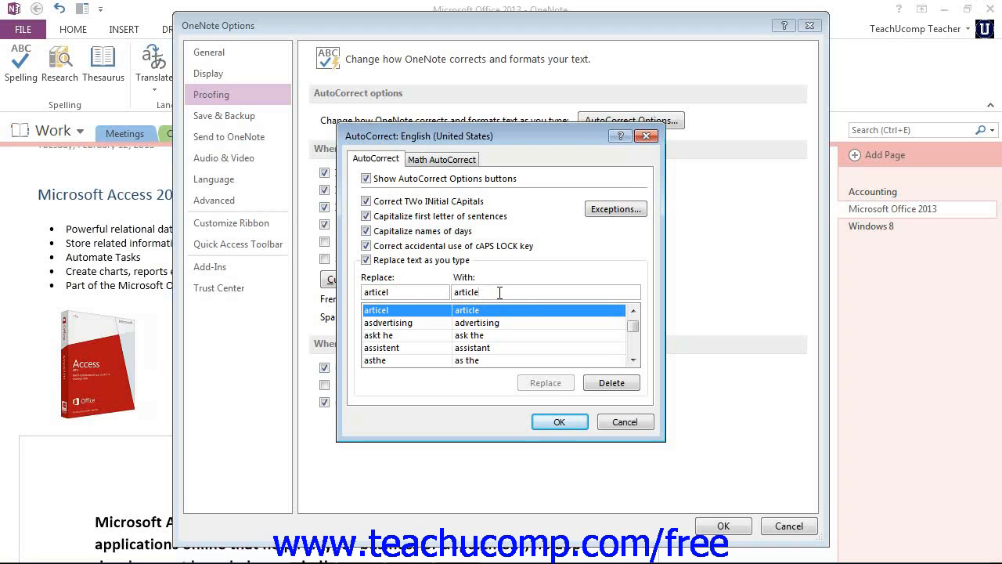
mouse_move(611, 382)
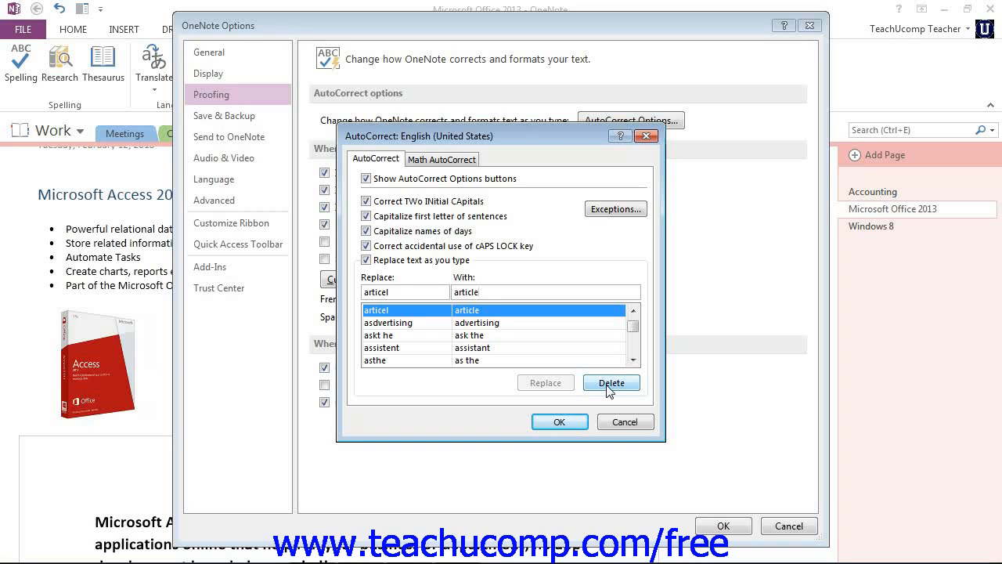
mouse_move(615, 209)
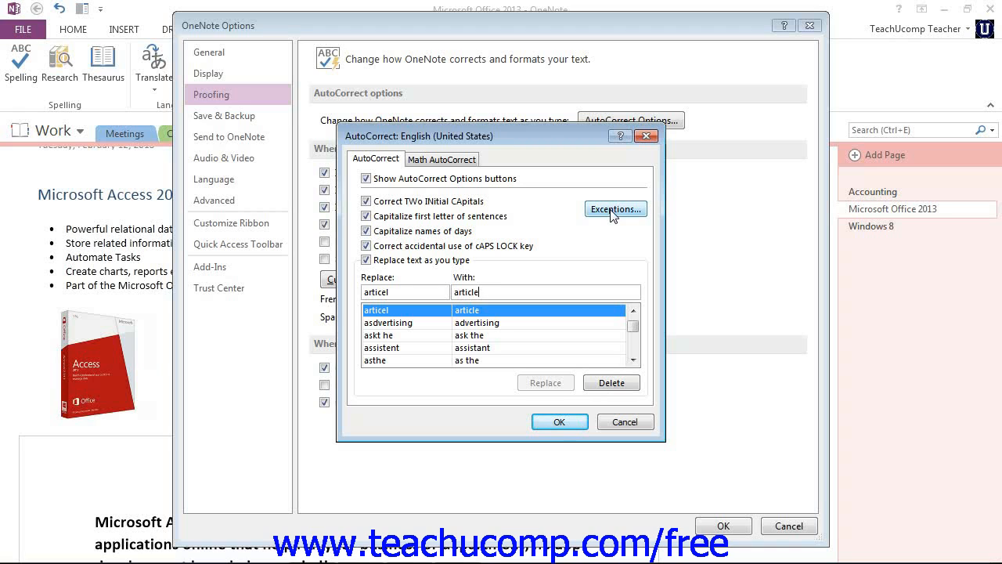
Add 'de' to the First Letter AutoCorrect exceptions after viewing INitial CAps
click(615, 209)
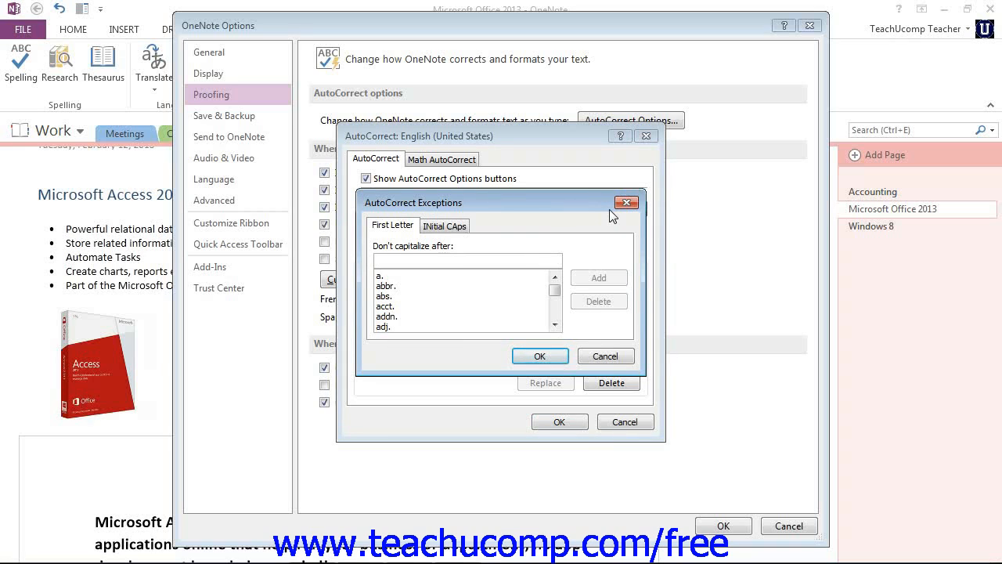
click(466, 260)
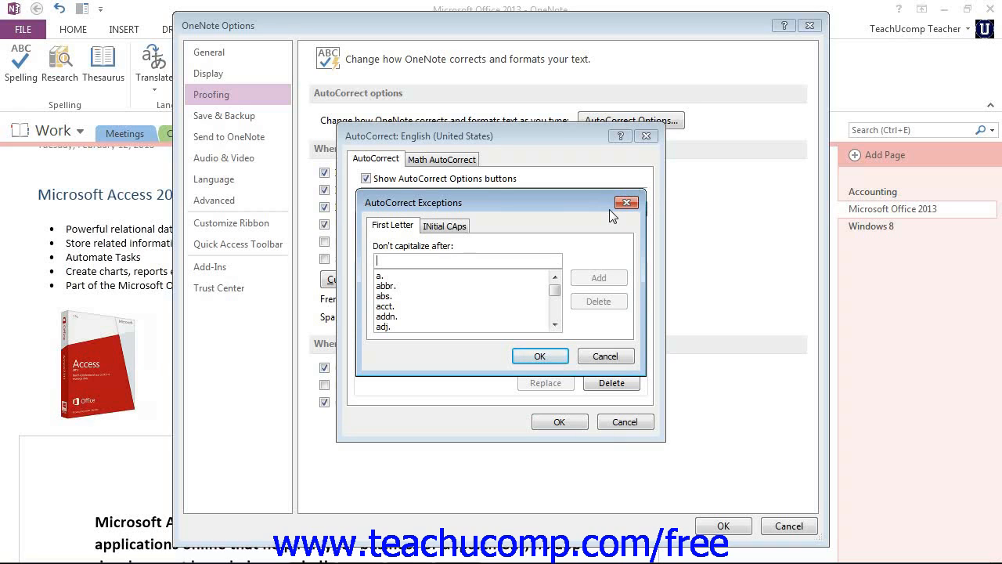
mouse_move(399, 233)
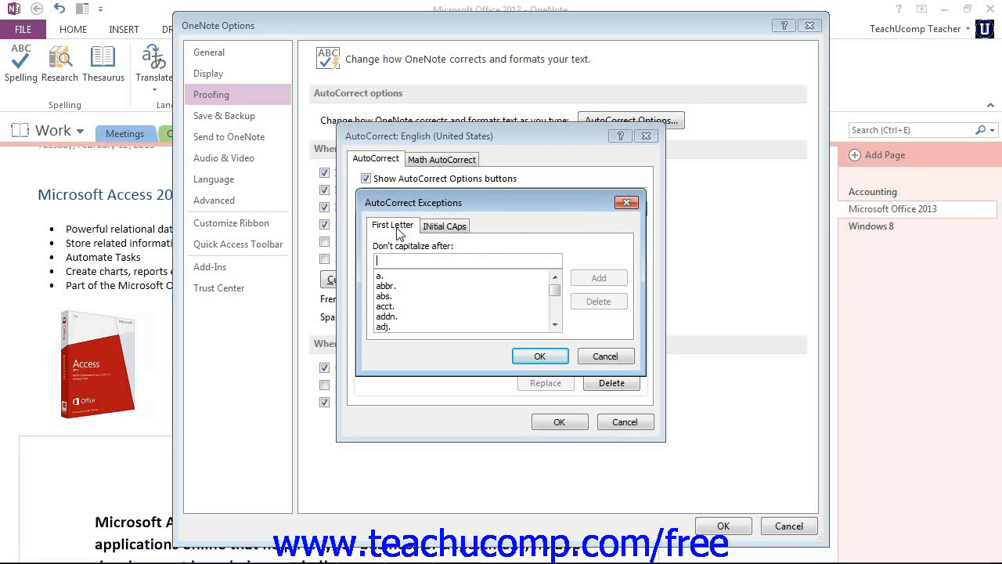
mouse_move(404, 234)
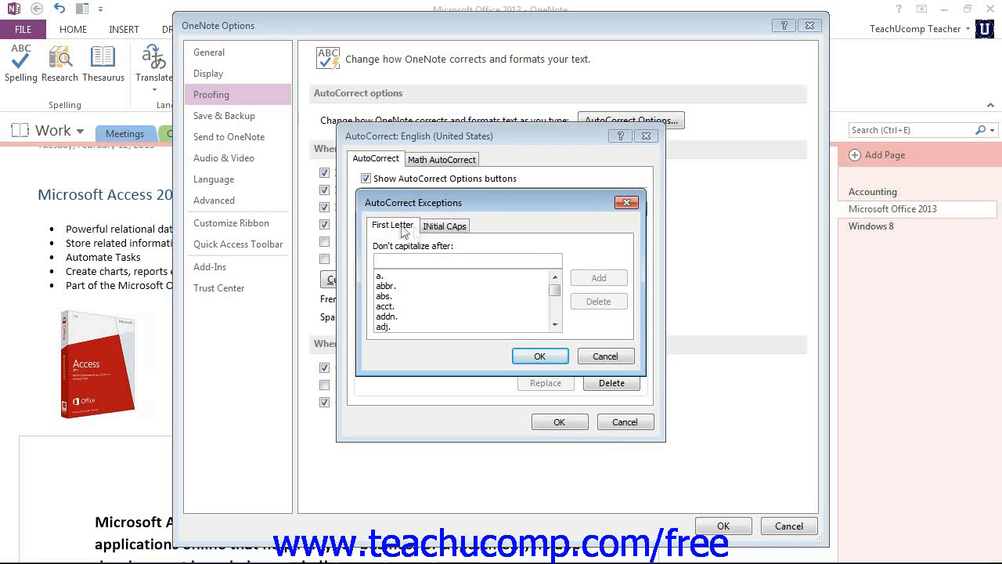
click(444, 226)
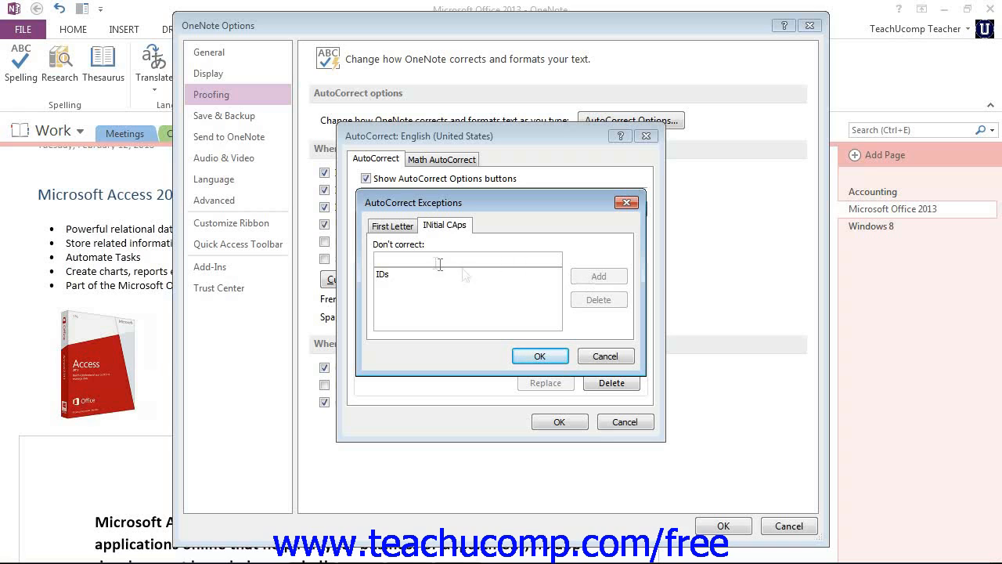
click(391, 225)
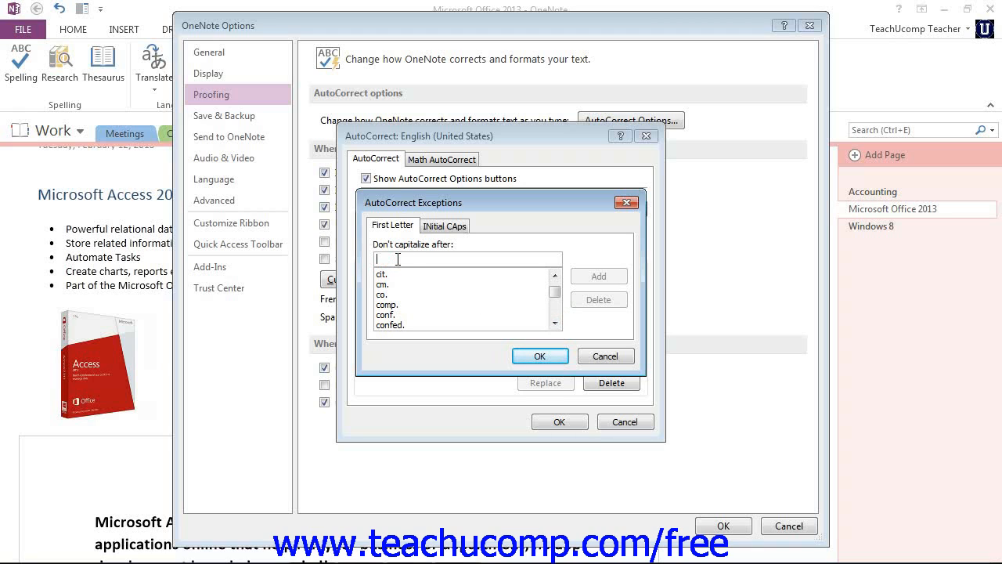
text(de)
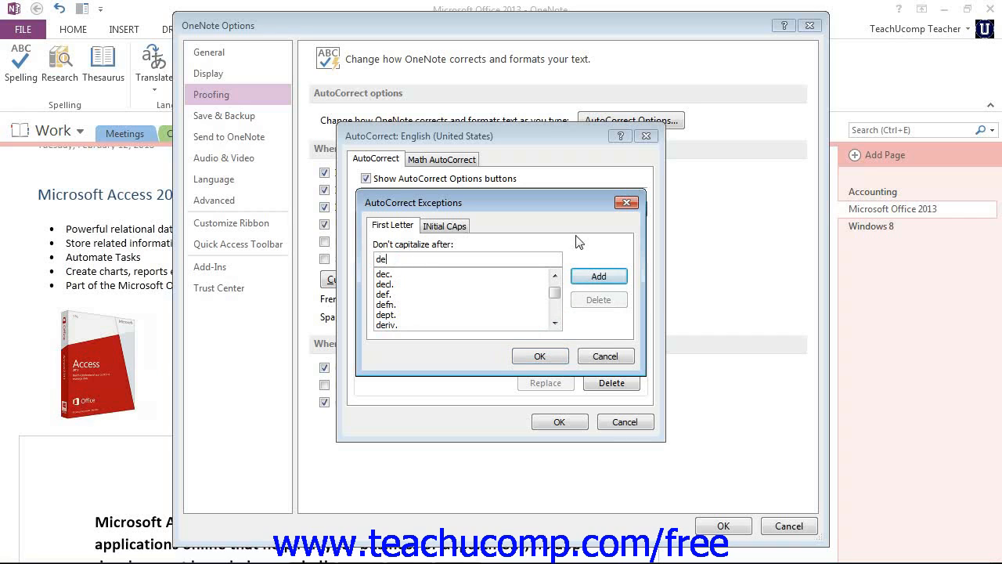
mouse_move(599, 277)
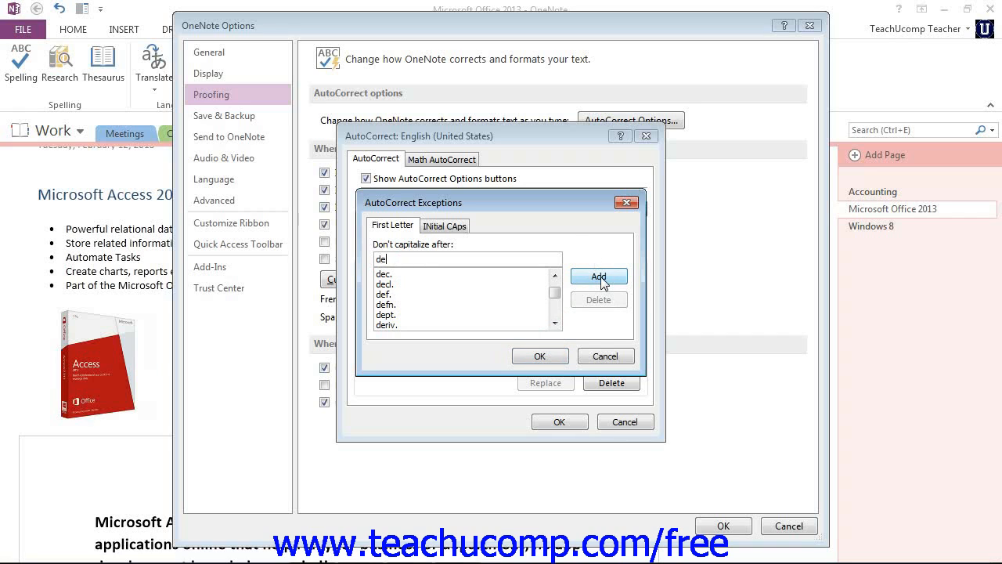
click(598, 276)
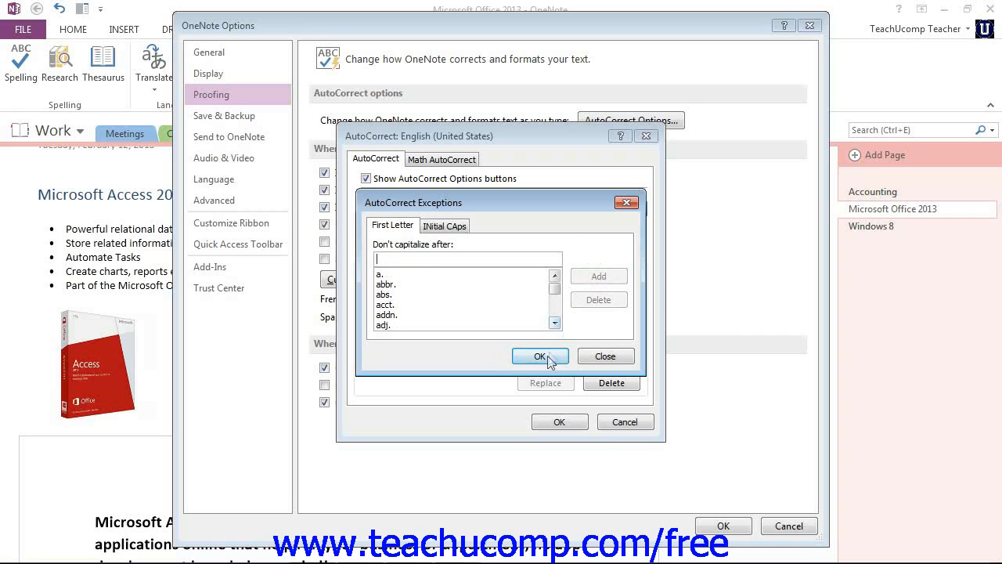
Close Exceptions and delete the 'becausea' → 'because a' replacement entry
click(539, 357)
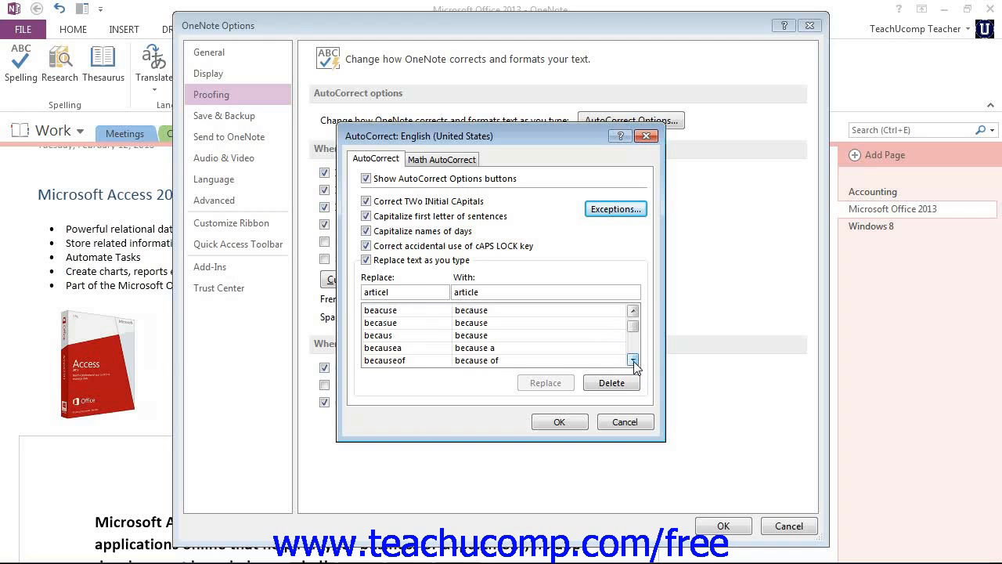
click(406, 347)
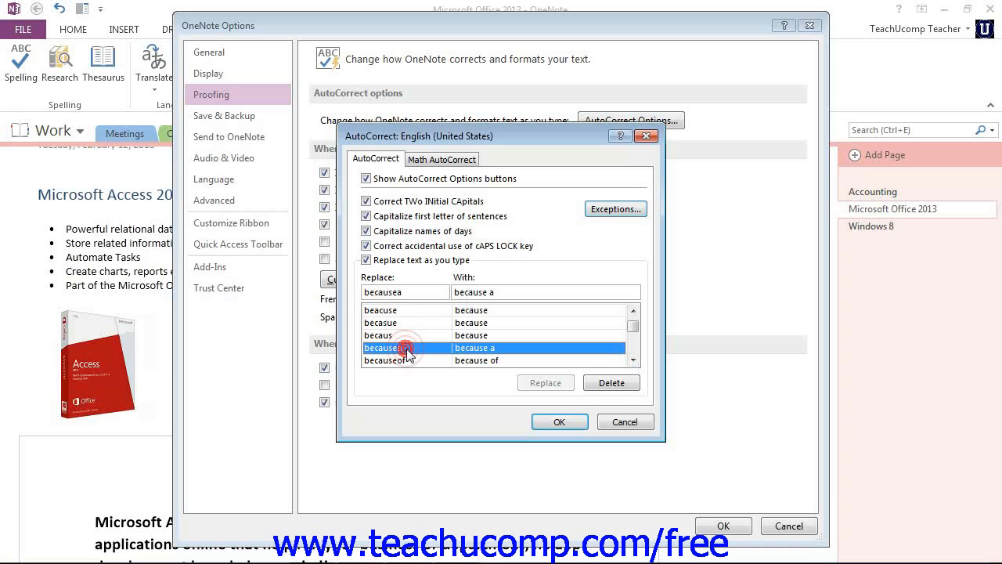
click(611, 382)
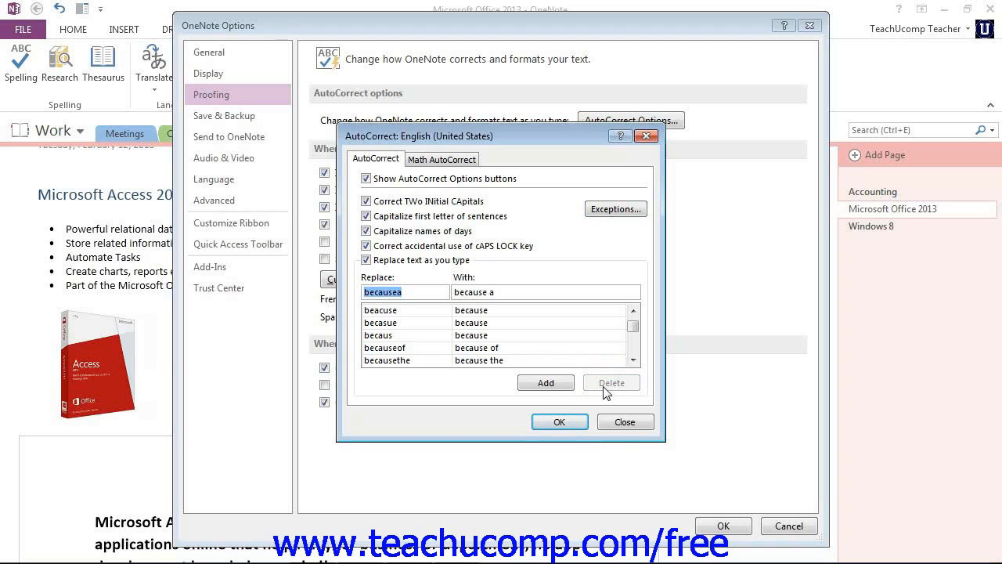
mouse_move(525, 327)
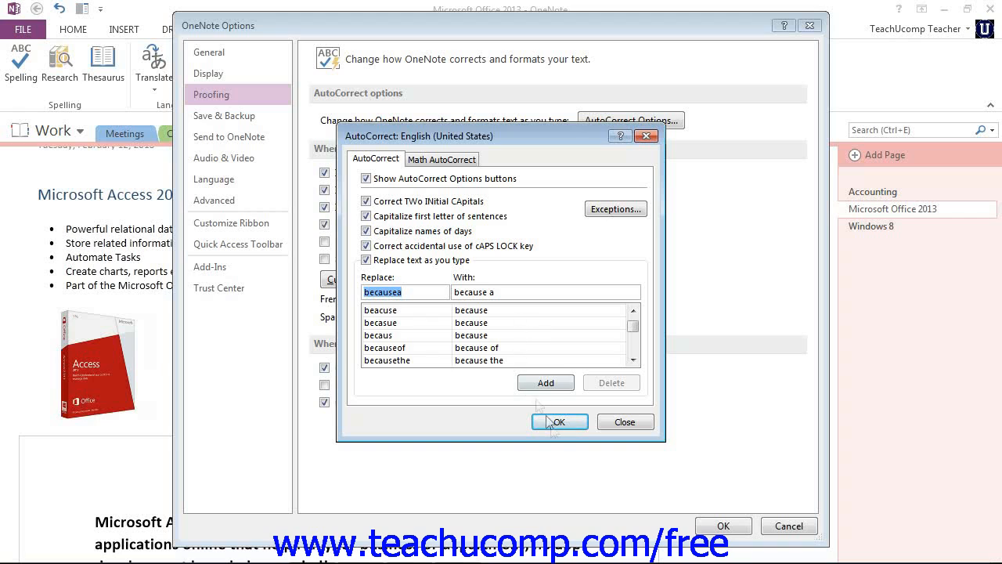
Confirm both the AutoCorrect and OneNote Options dialogs with OK
click(557, 421)
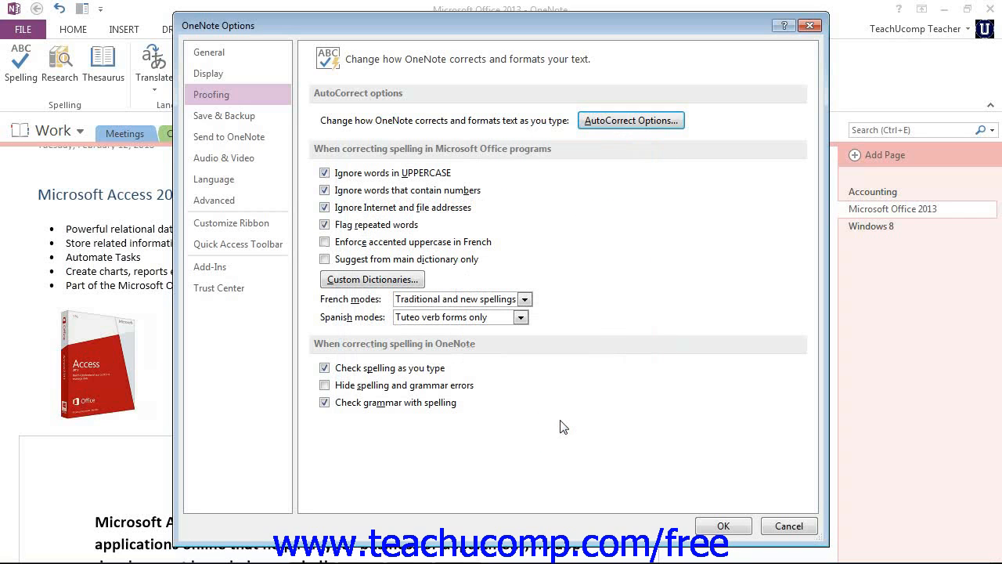
mouse_move(568, 429)
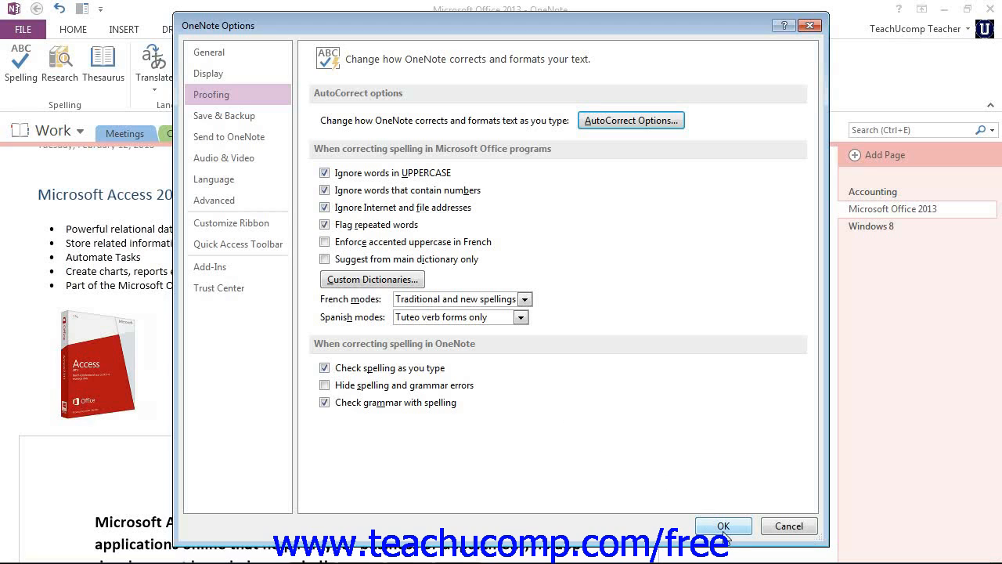
click(722, 526)
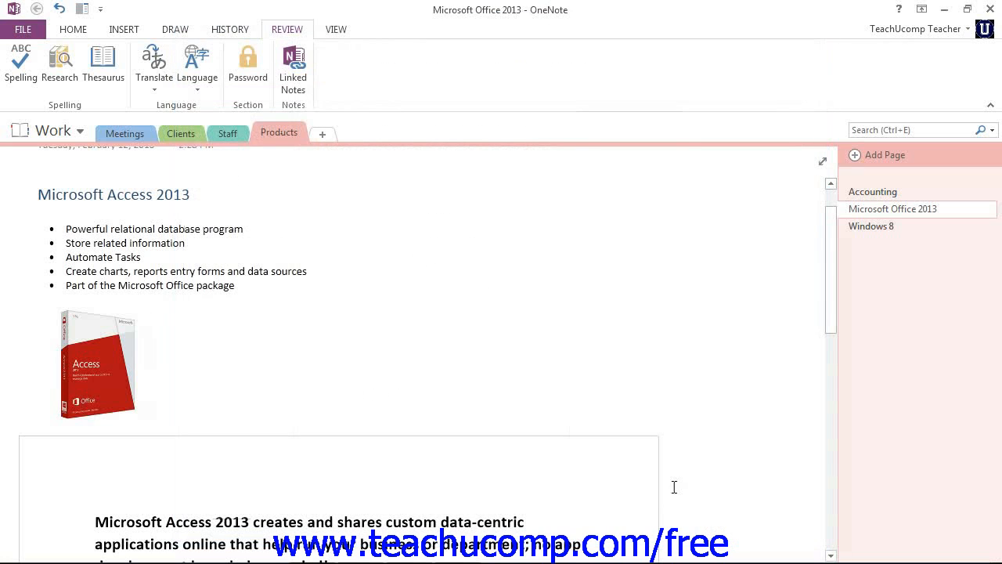